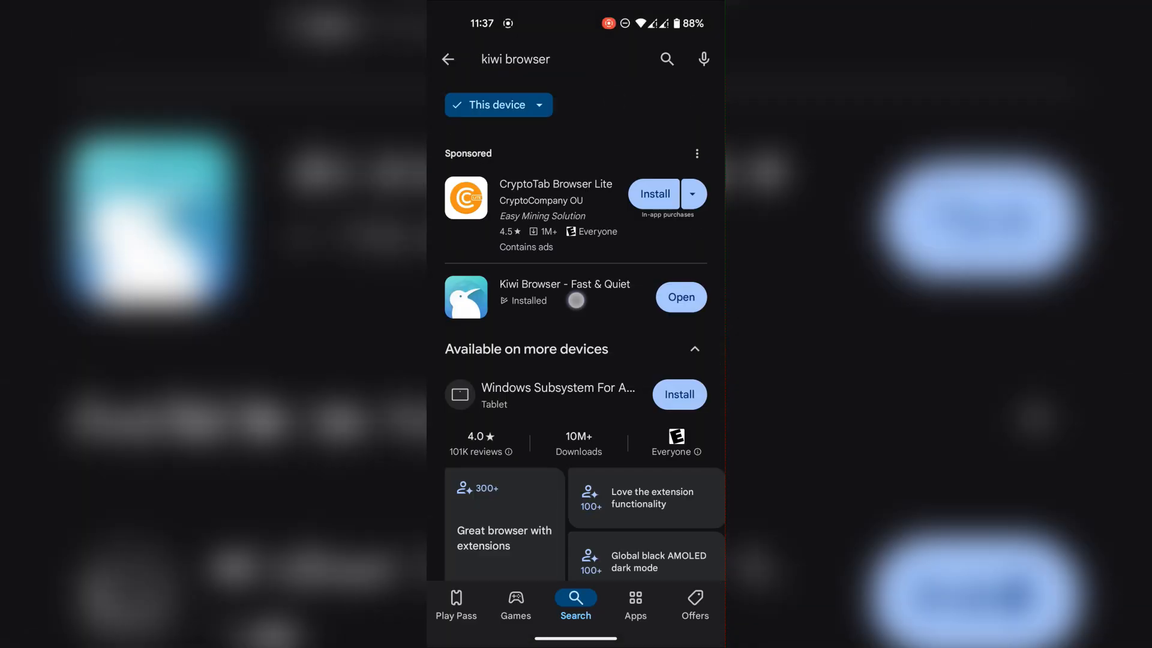
Step: Launch the installed Kiwi Browser from its Play Store page
{"action": "left_click", "coordinate": [679, 297]}
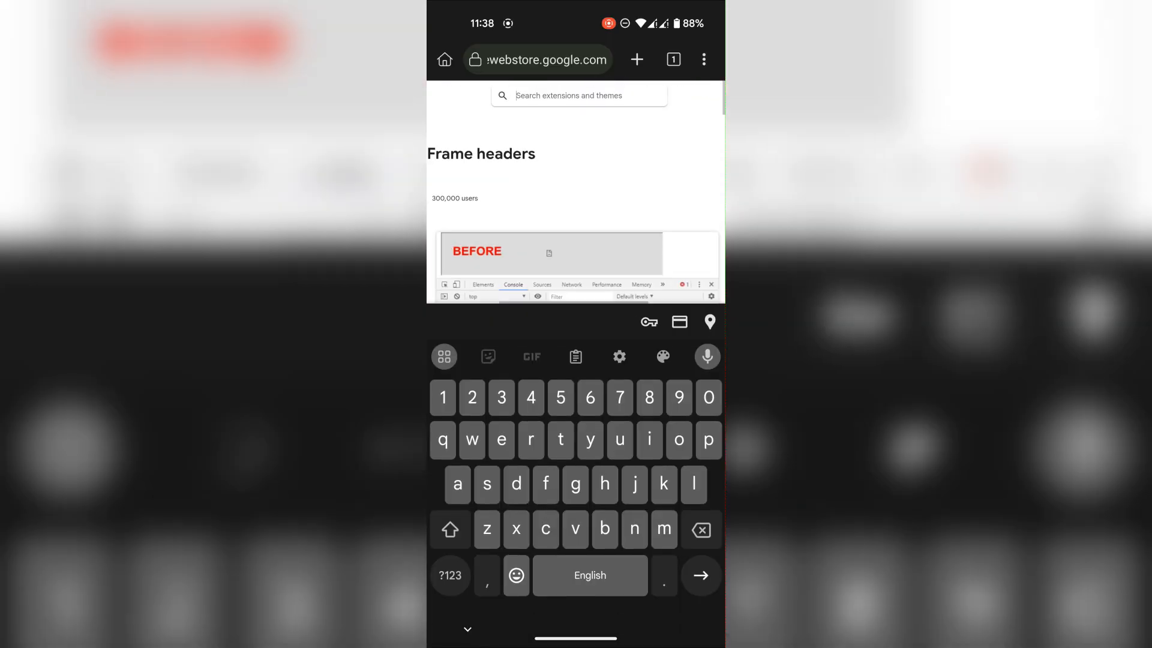
Step: Find 'Violentmonkey BETA' in the Web Store, add it, and head to the Blum chat on Telegram Web
{"action": "type", "text": "Violentmonkey BETA"}
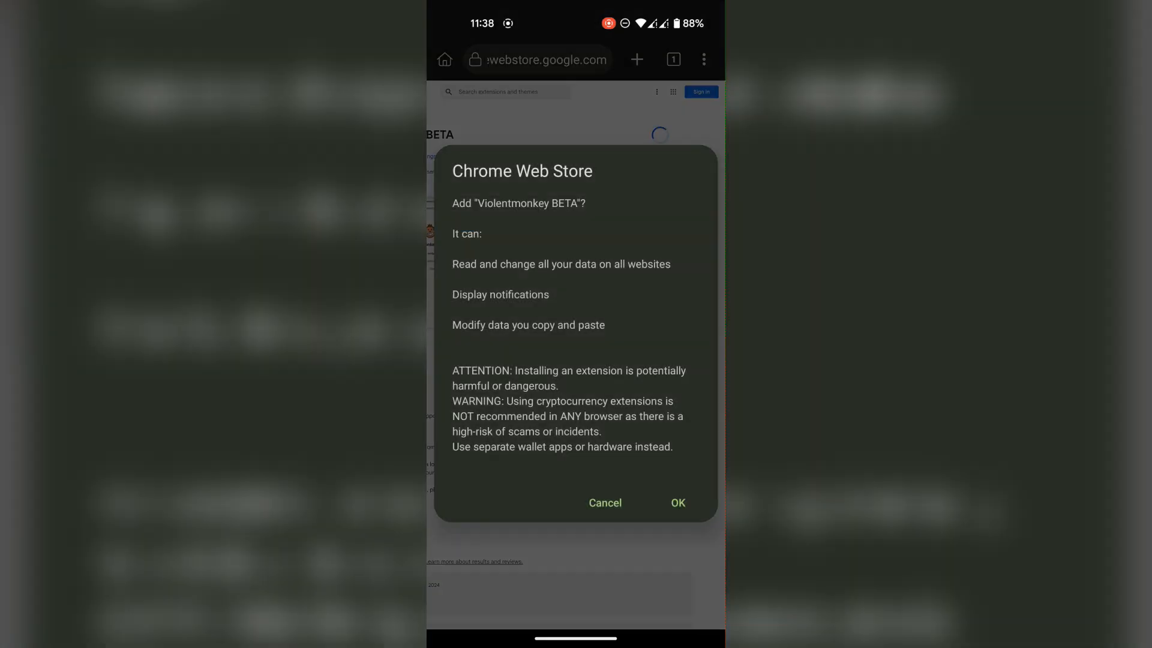
{"action": "left_click", "coordinate": [604, 503]}
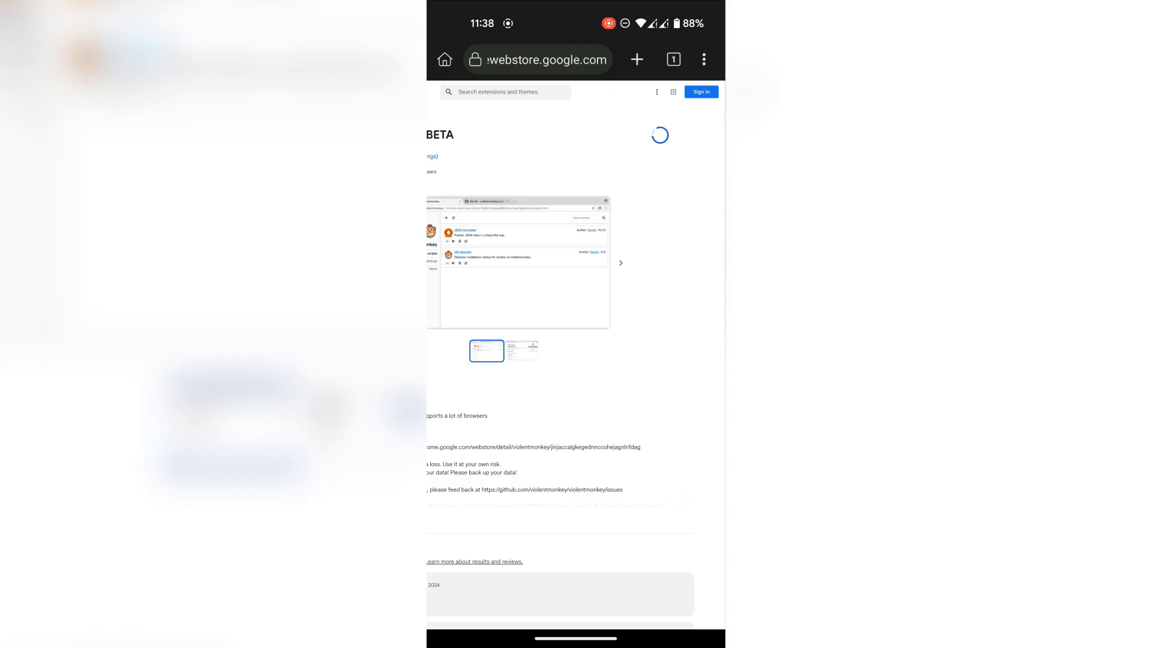
{"action": "left_click", "coordinate": [547, 60]}
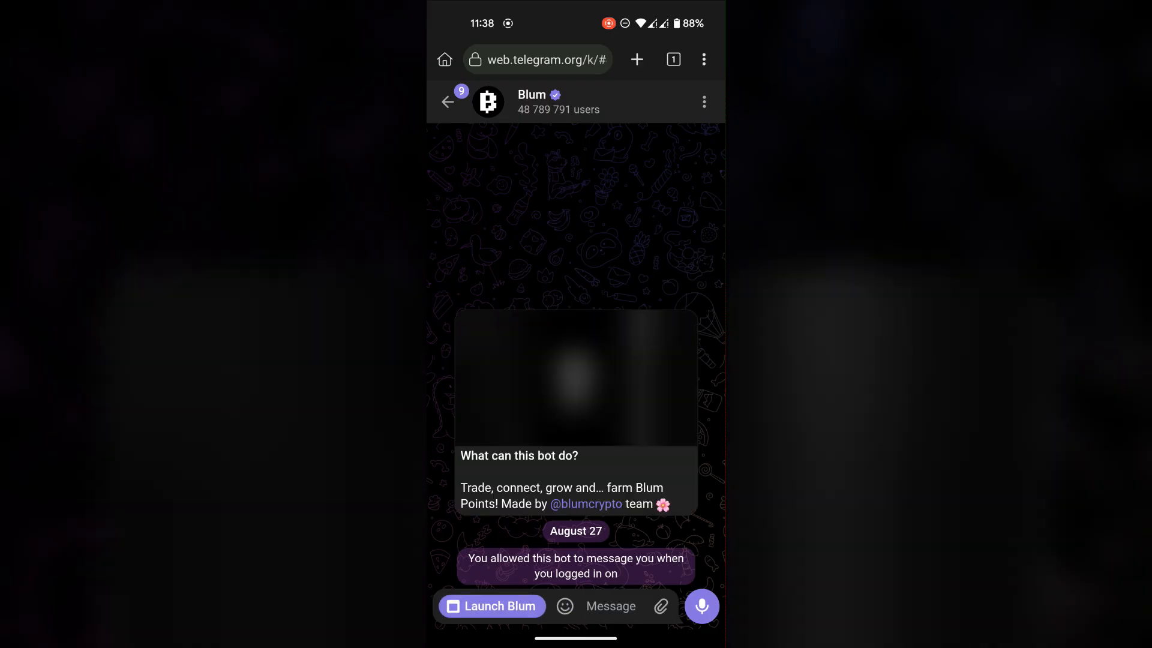
Step: Reach Violentmonkey BETA via the browser menu to set up the auto-clicker script
{"action": "left_click", "coordinate": [702, 59]}
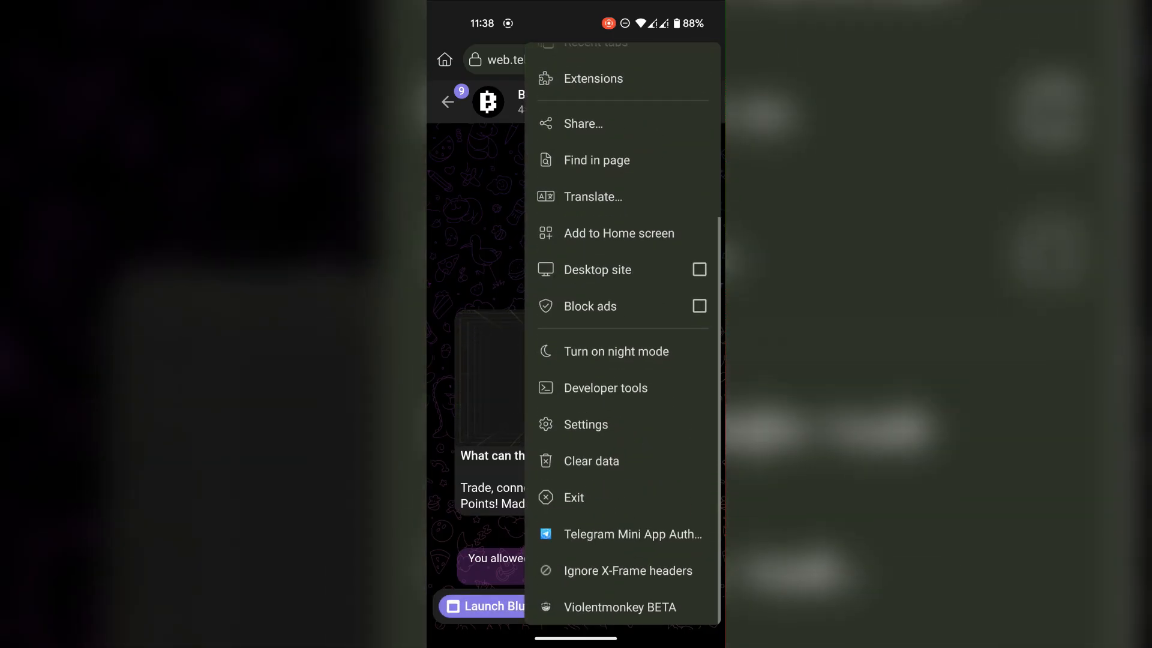
{"action": "left_click", "coordinate": [620, 607]}
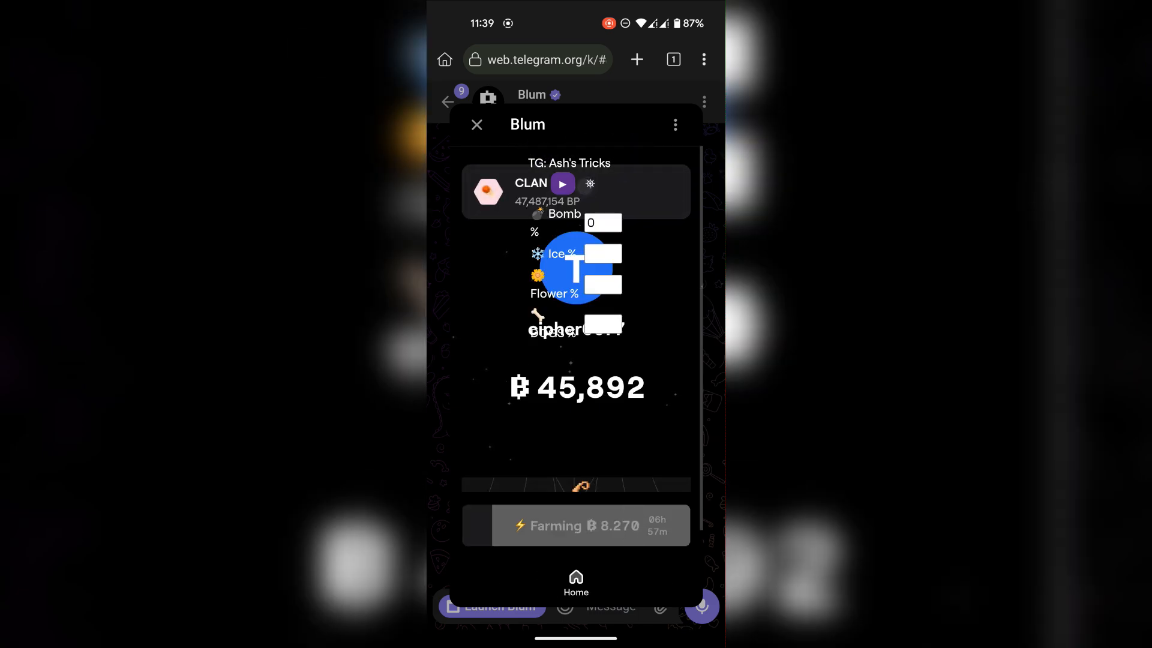
Step: Enter the overlay percentages — Bomb 100, Ice 30, Flower 100 — and start the drop game
{"action": "left_click", "coordinate": [602, 223]}
{"action": "type", "text": "100"}
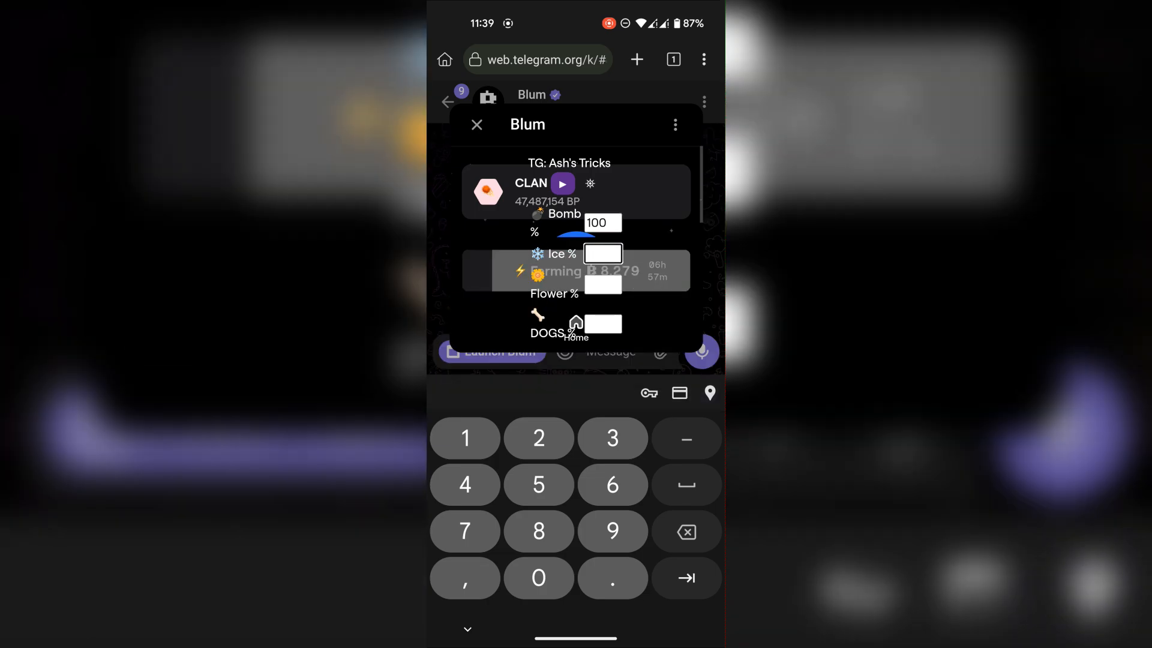
{"action": "type", "text": "30"}
{"action": "left_click", "coordinate": [602, 284]}
{"action": "type", "text": "100"}
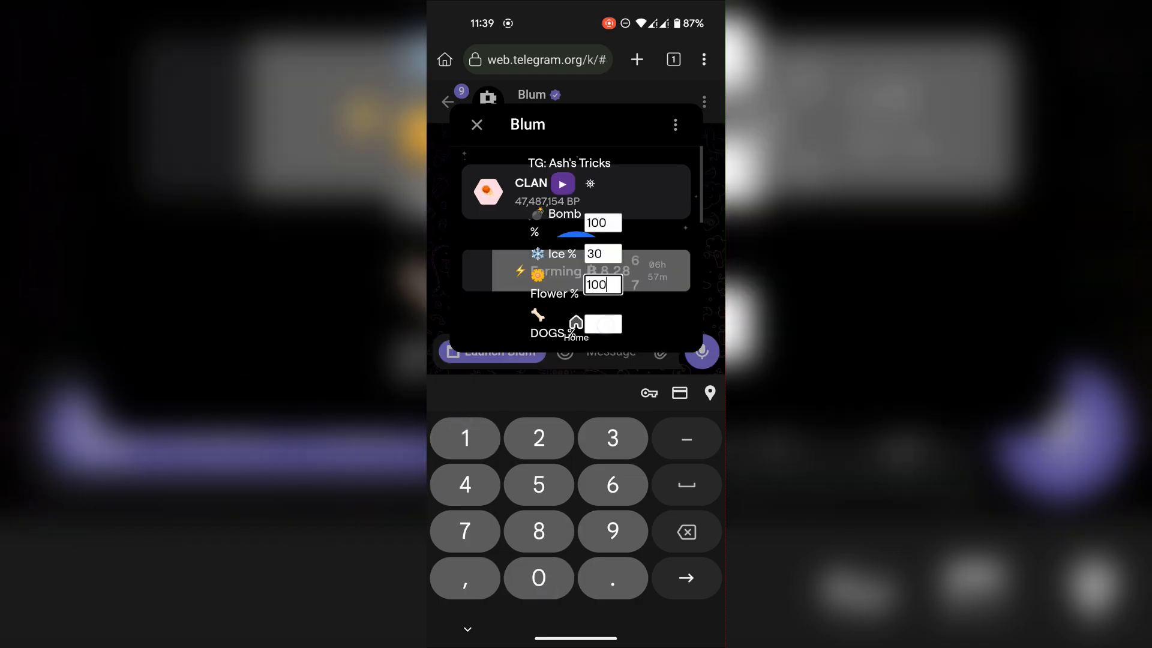
{"action": "left_click", "coordinate": [562, 182]}
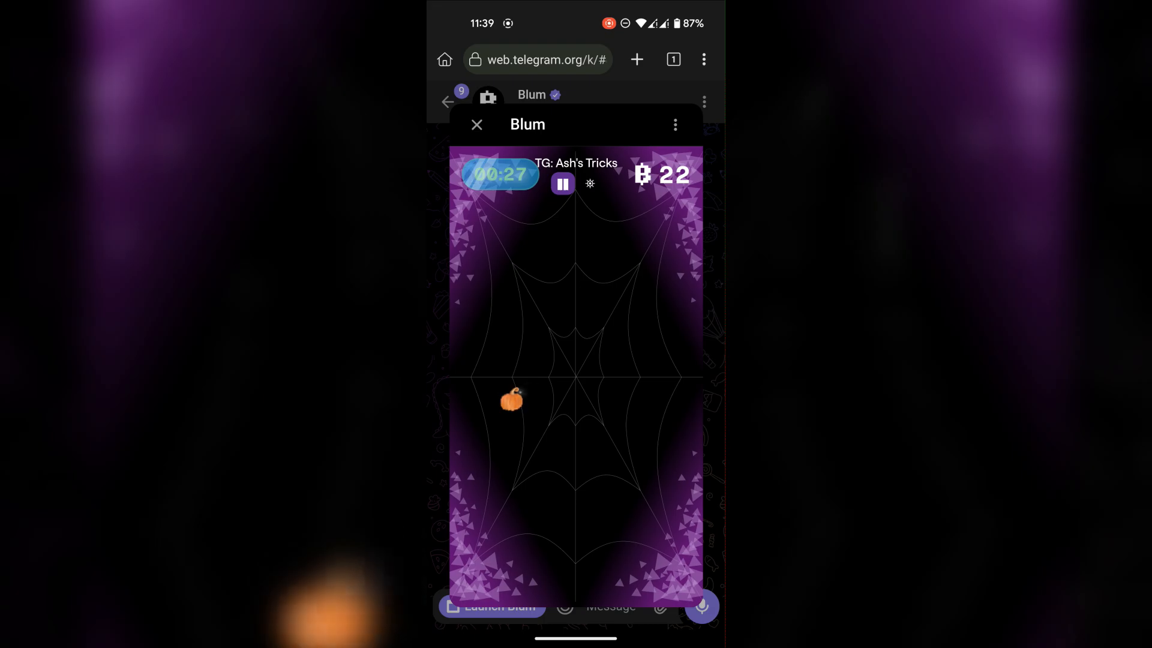
Step: Let the script play the round to 231 points, then start another round (15 left)
{"action": "left_click", "coordinate": [601, 339]}
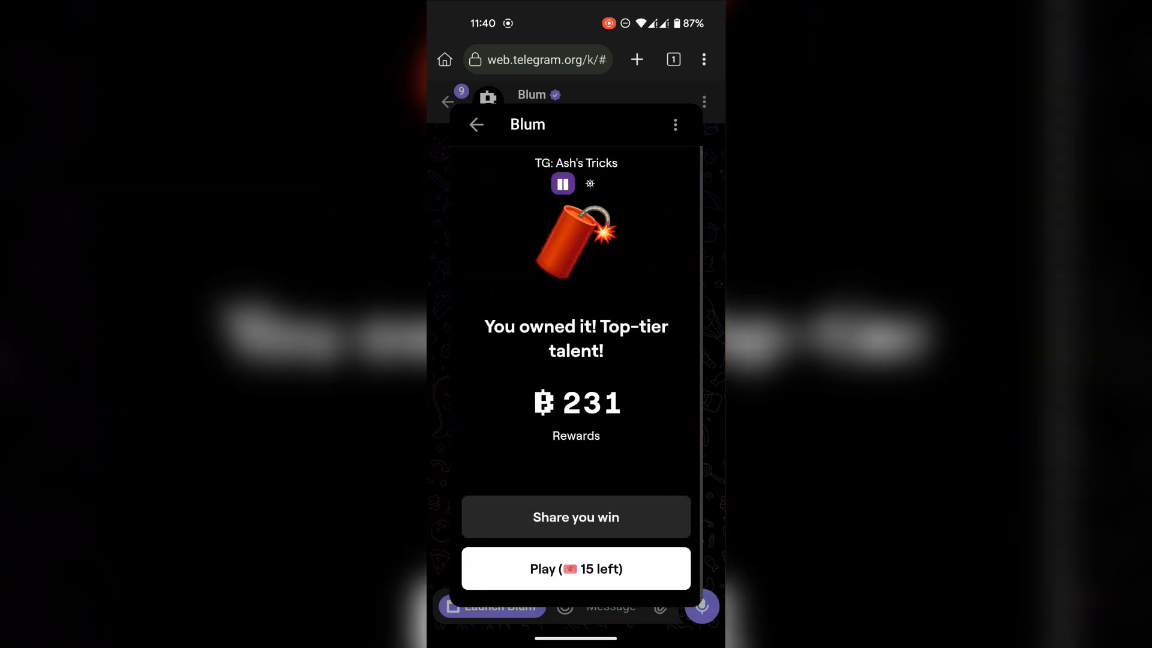
{"action": "left_click", "coordinate": [576, 567]}
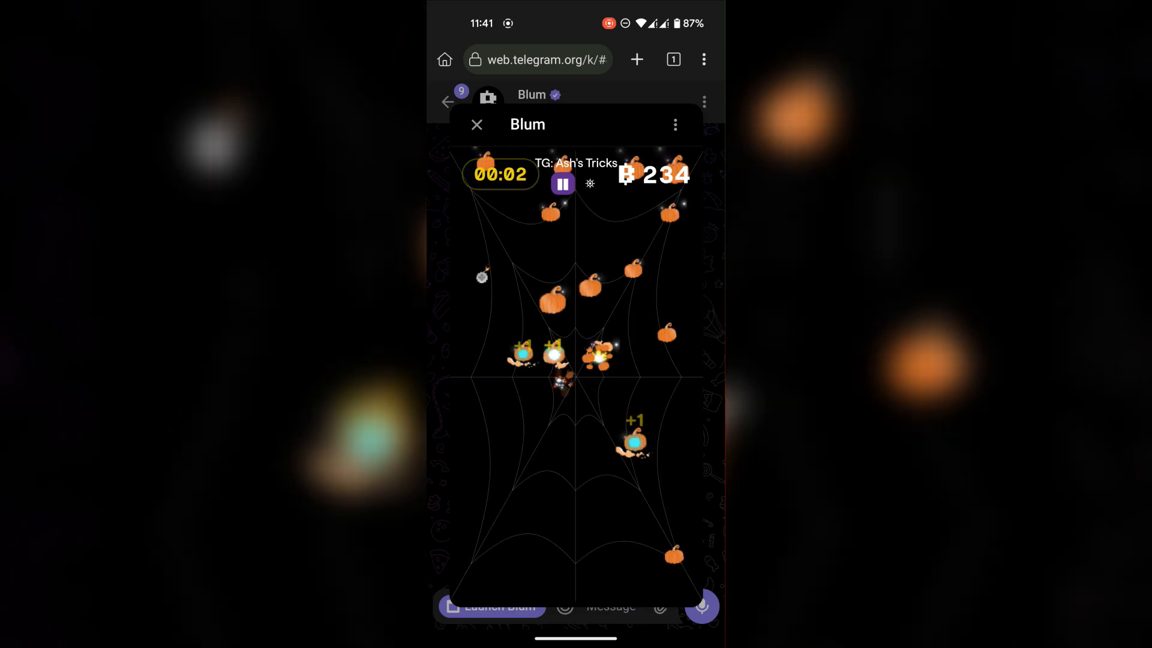